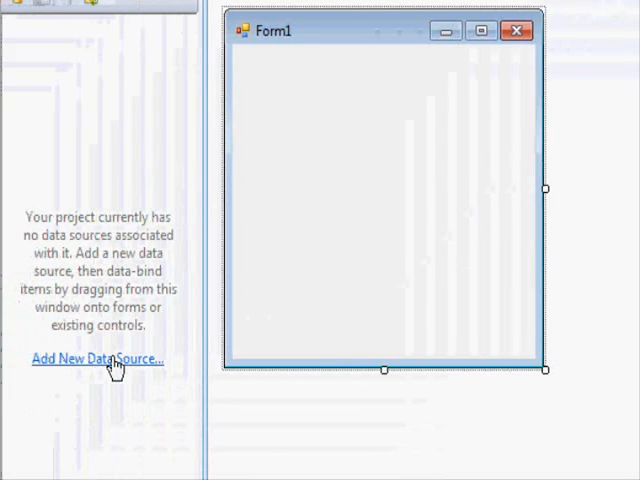
- Create a dataset data source for the local database file without copying it into the project
left_click(99, 359)
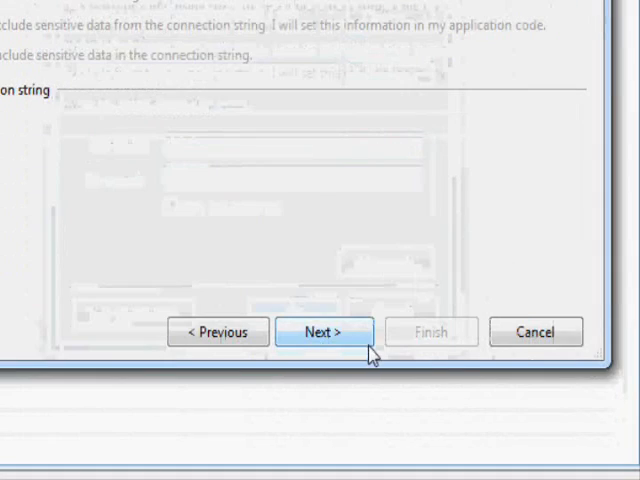
left_click(323, 331)
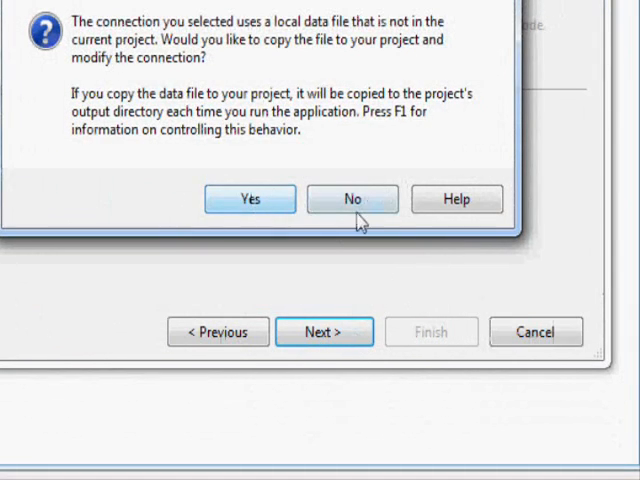
left_click(352, 199)
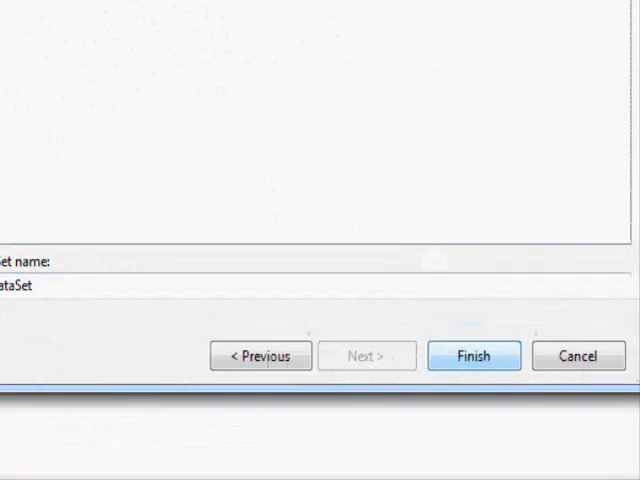
left_click(474, 356)
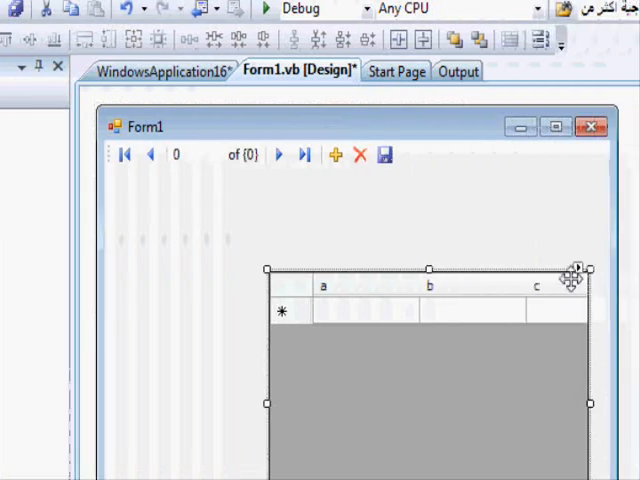
- Dock the grid to fill Form1 and test-run it to see the four rows of names
left_click(578, 268)
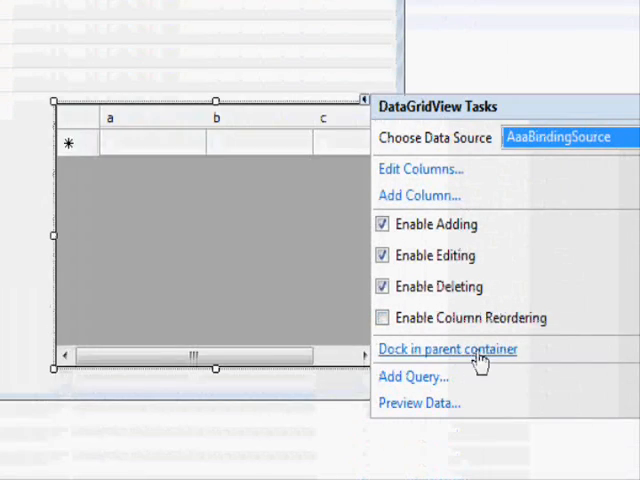
left_click(448, 349)
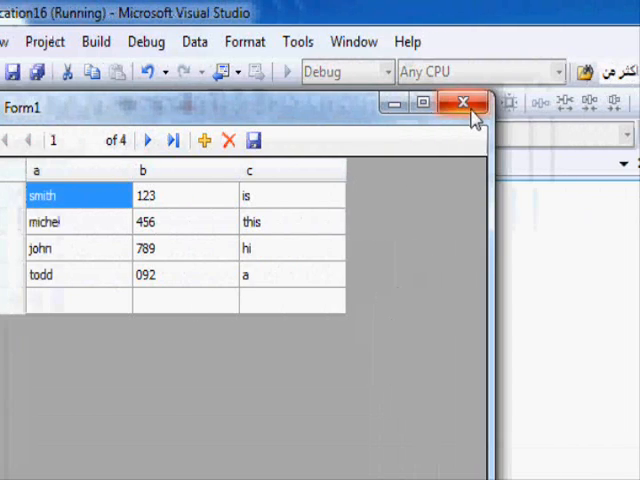
left_click(463, 102)
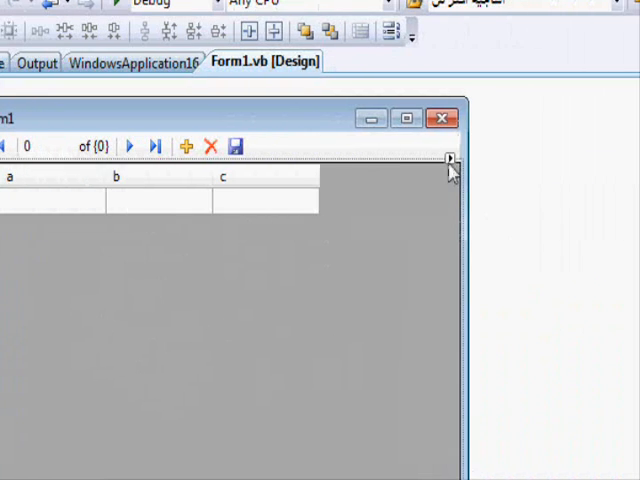
- Add an unbound DataGridViewButtonColumn headed 'commands' to the grid
left_click(452, 159)
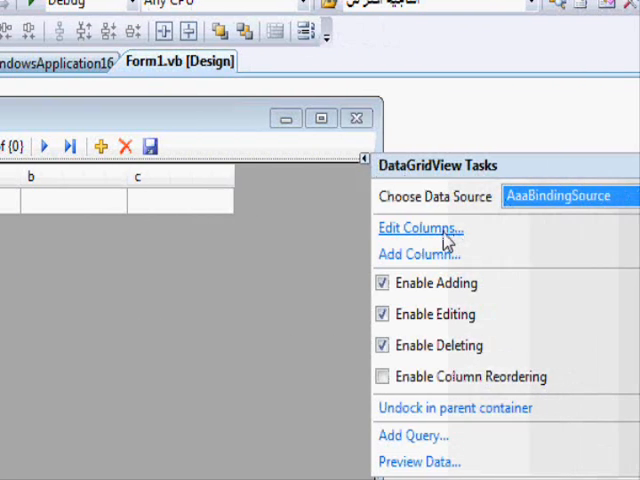
left_click(418, 228)
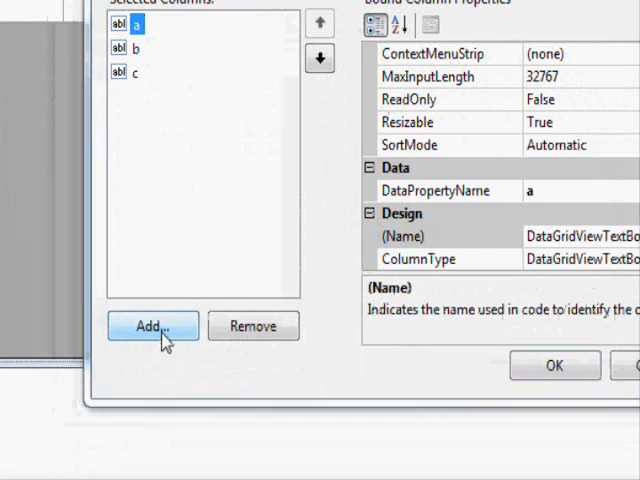
left_click(151, 325)
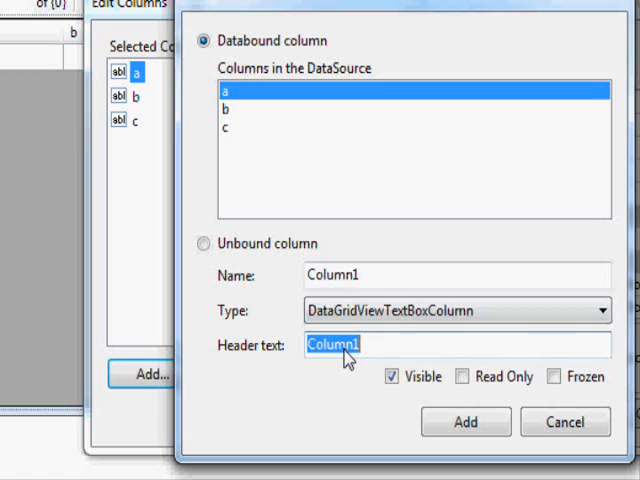
type("c")
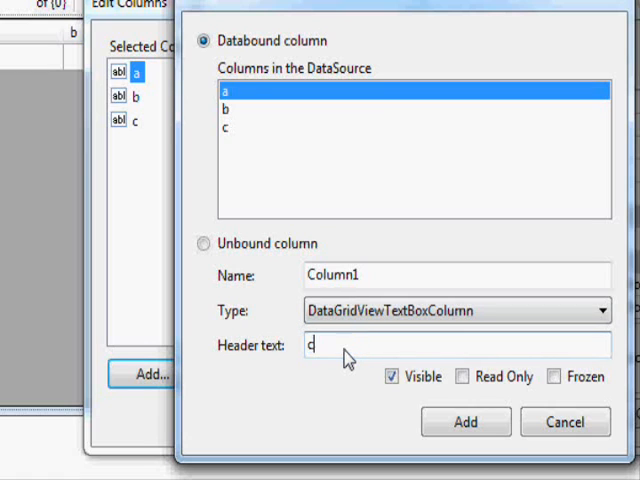
type("ommands")
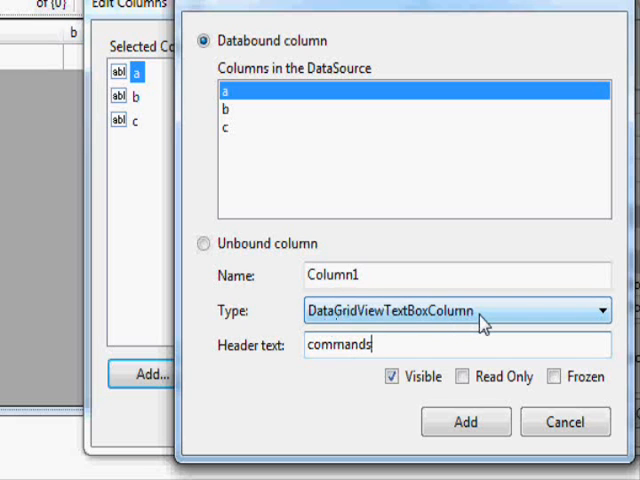
left_click(455, 310)
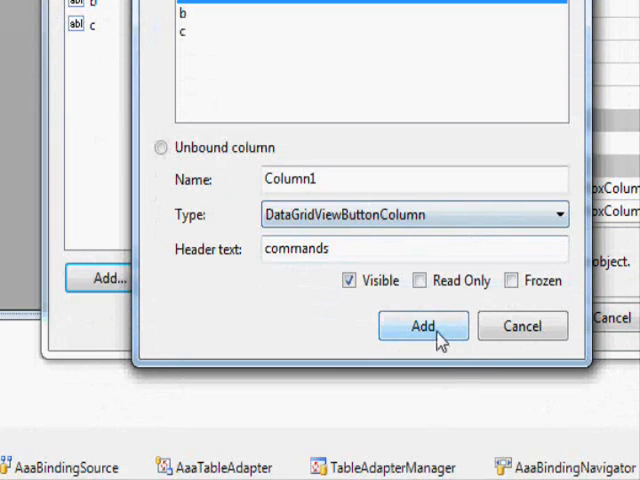
left_click(422, 326)
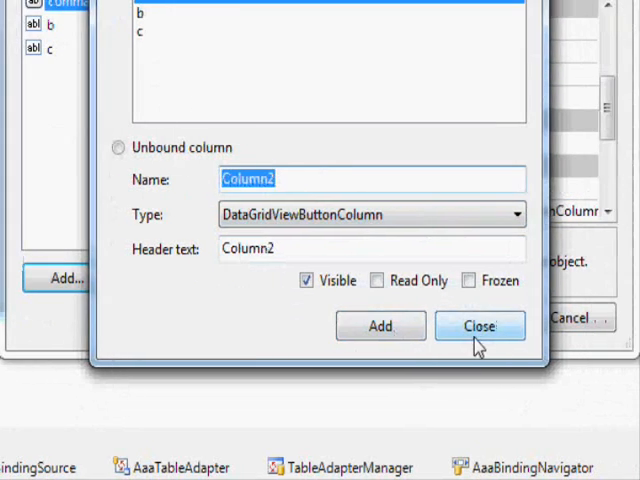
- Close the column editor and review the commands column's properties
left_click(480, 326)
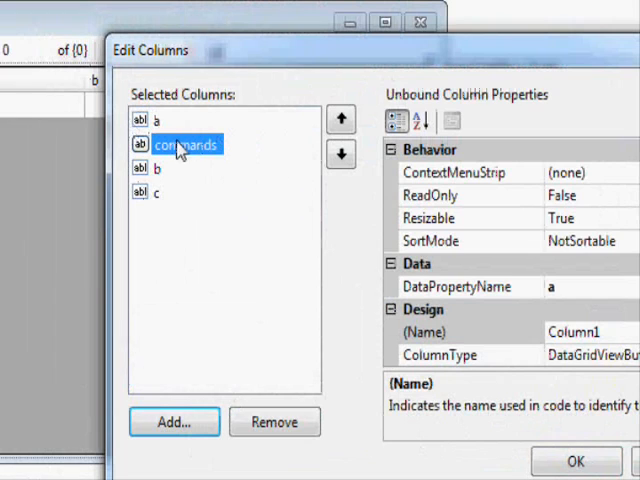
left_click(341, 154)
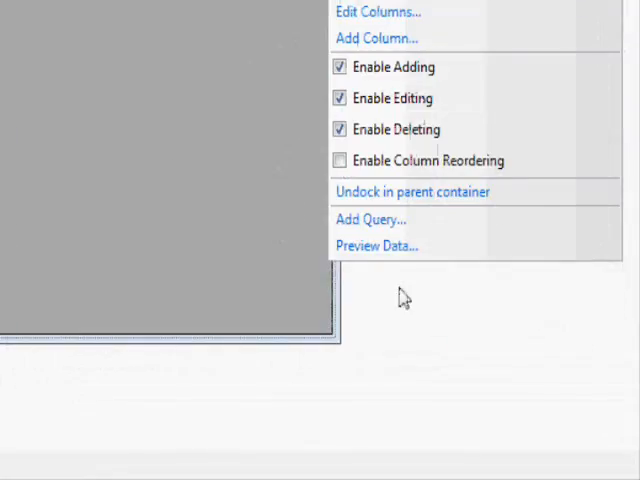
- Dismiss the smart tag and generate the grid's empty CellContentClick handler
left_click(405, 295)
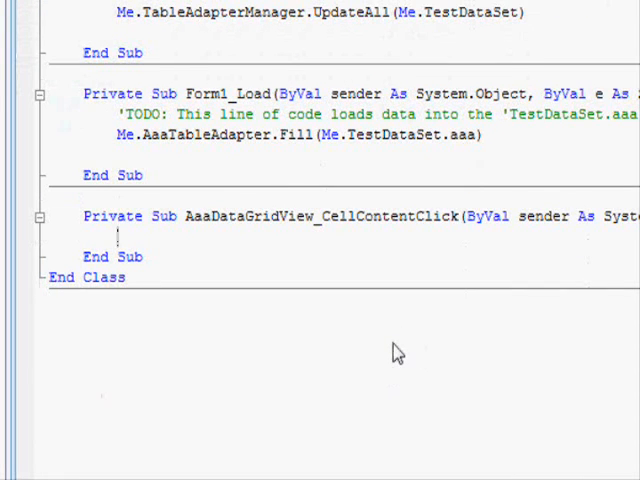
- Guard the handler so it only acts when the clicked column index is 3
type("IDataAdapter")
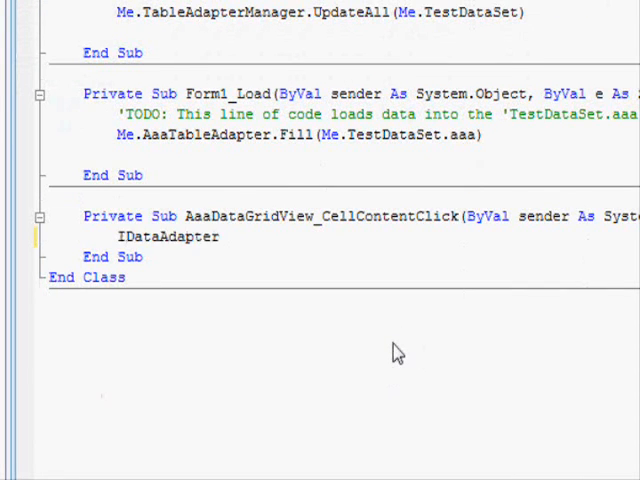
type("If e.ColumnIndex")
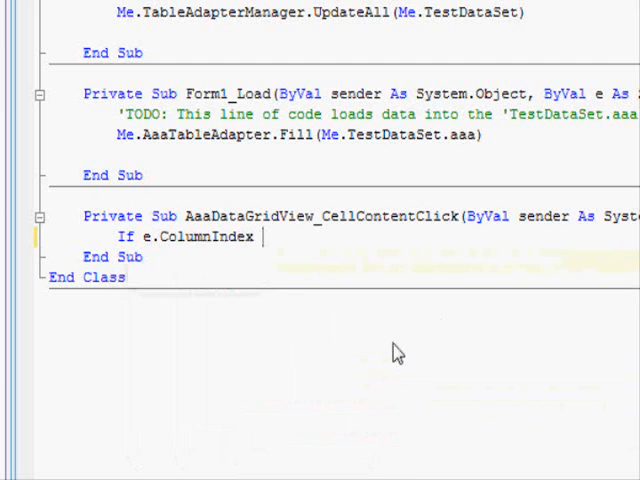
type("<>3 then")
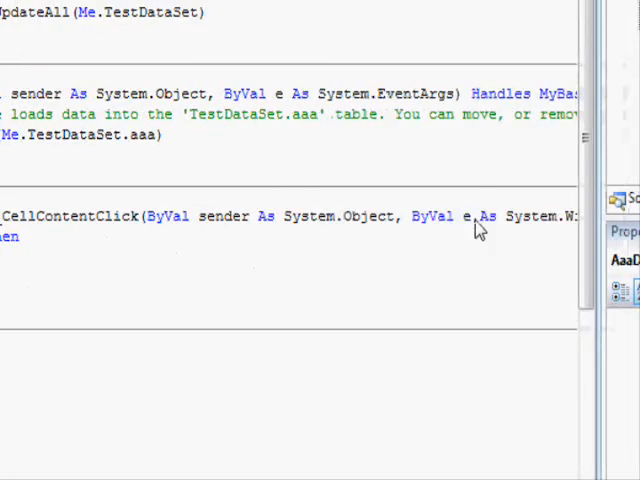
double_click(468, 216)
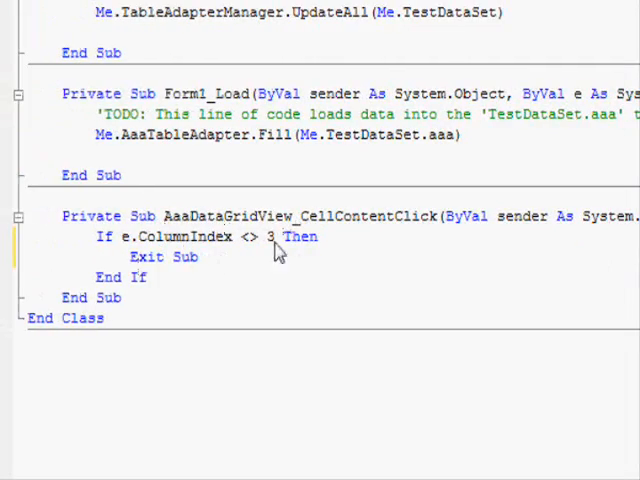
mouse_move(234, 293)
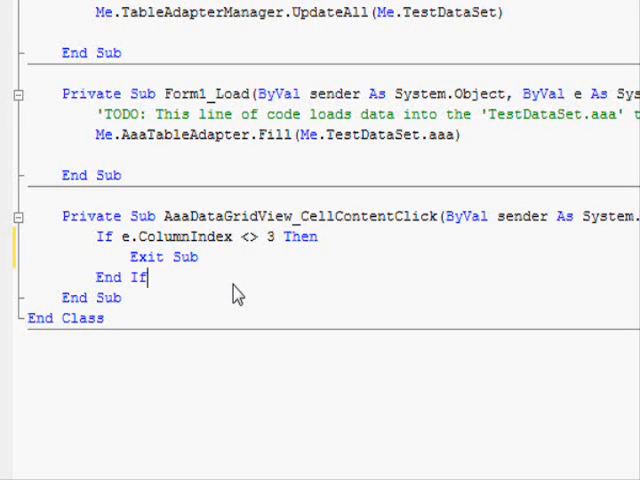
- Declare Dim V As String = AaaDataGridView.Rows(e.RowIndex).Cells(0).Value
type("di")
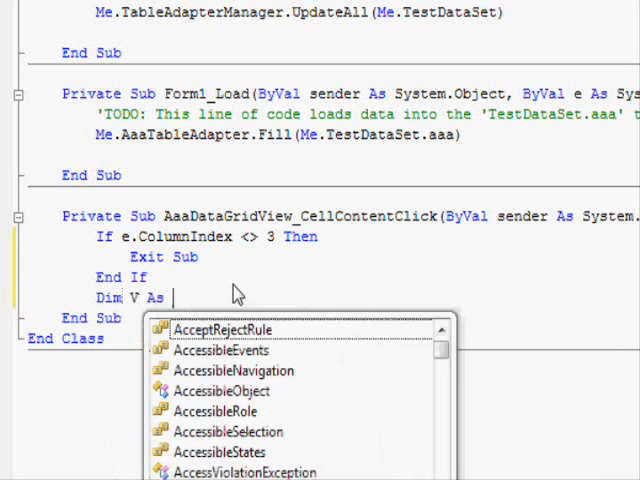
type("String dba.g")
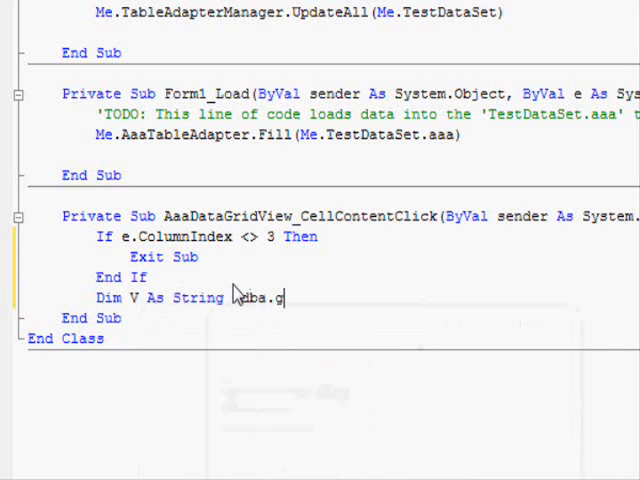
type("aaa")
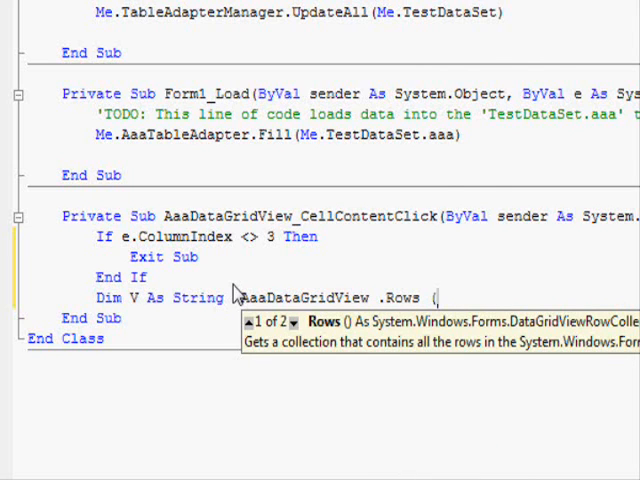
type("(e.RowIndex ).Cells")
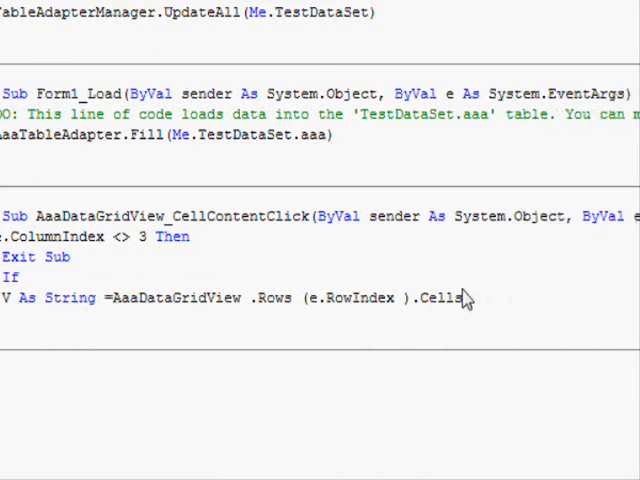
type("(0)")
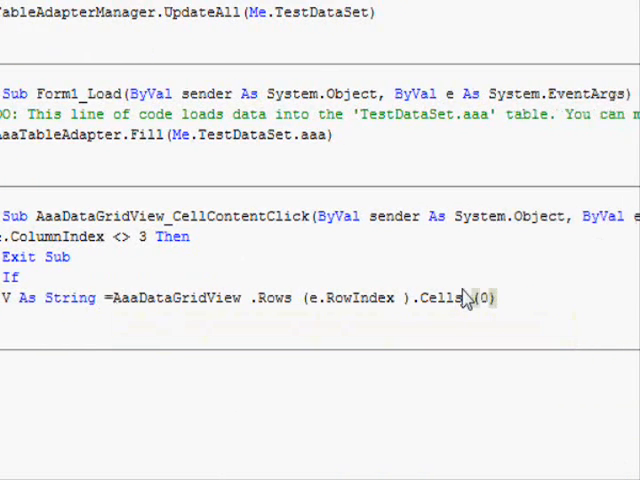
type(".Value")
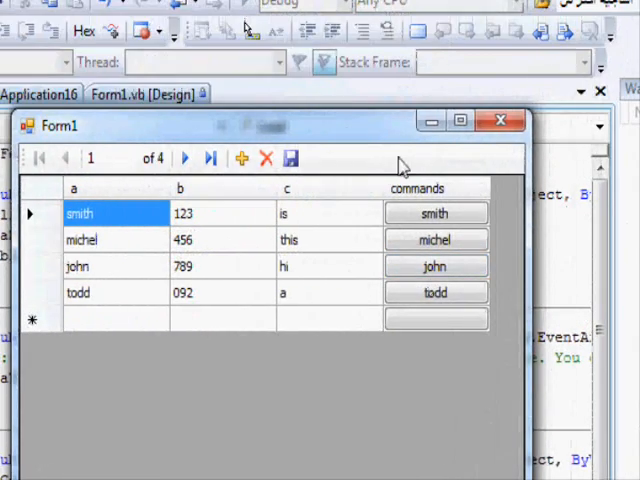
- Test the row buttons showing names like smith in a message box, then close Form1
left_click(434, 213)
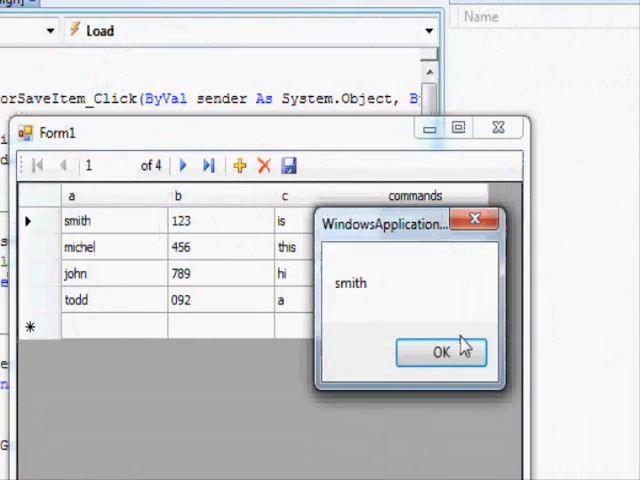
left_click(439, 352)
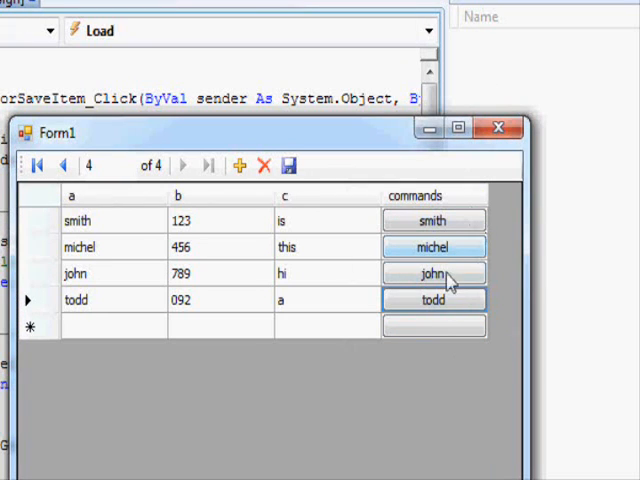
left_click(433, 299)
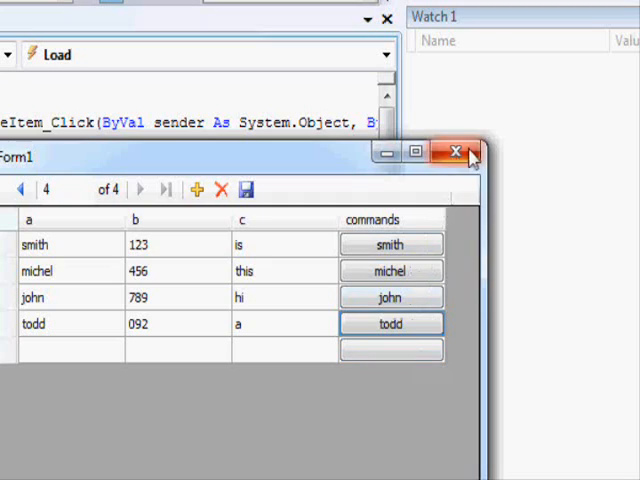
left_click(457, 151)
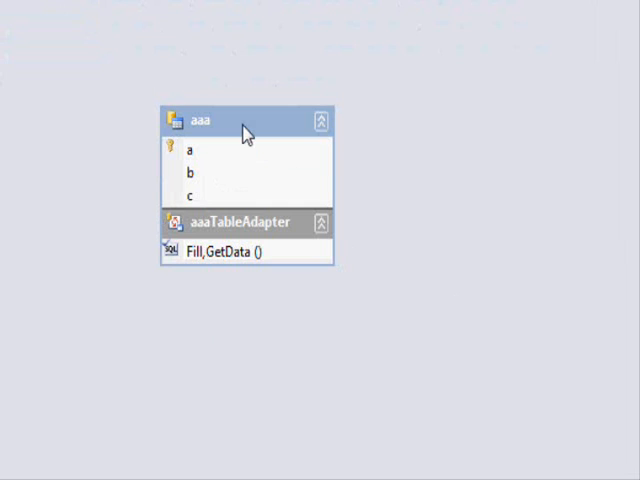
- Add a Command column to the aaa dataset table with default value Edit
right_click(203, 118)
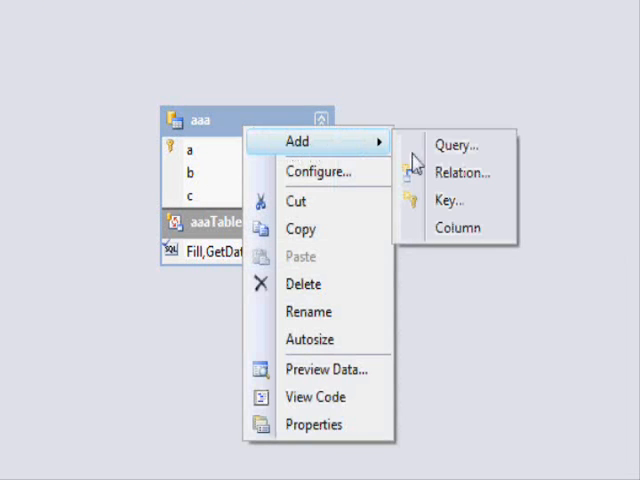
left_click(459, 227)
type("C")
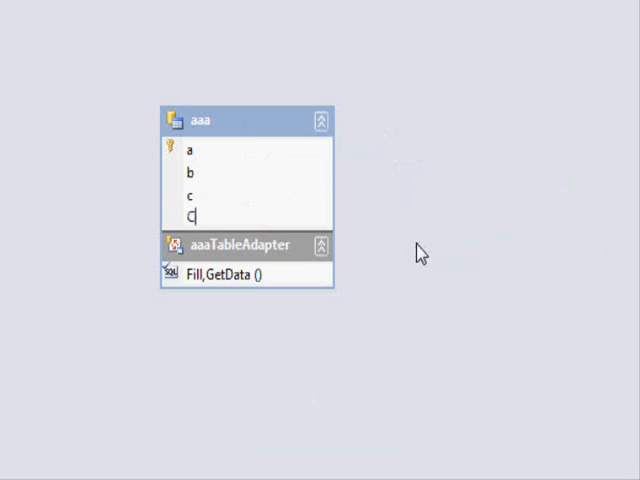
type("ommand")
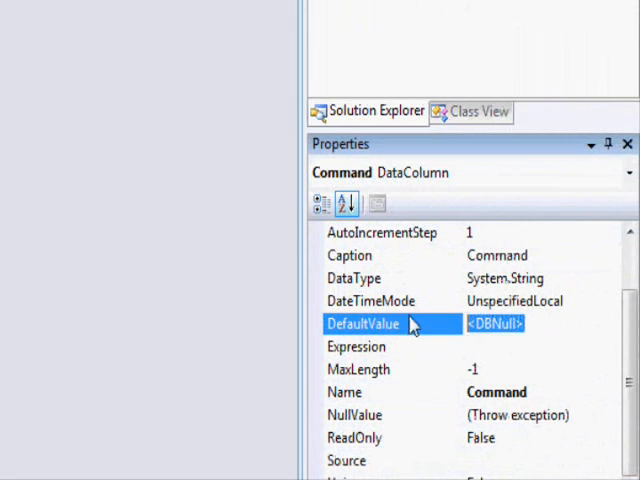
type("Edit")
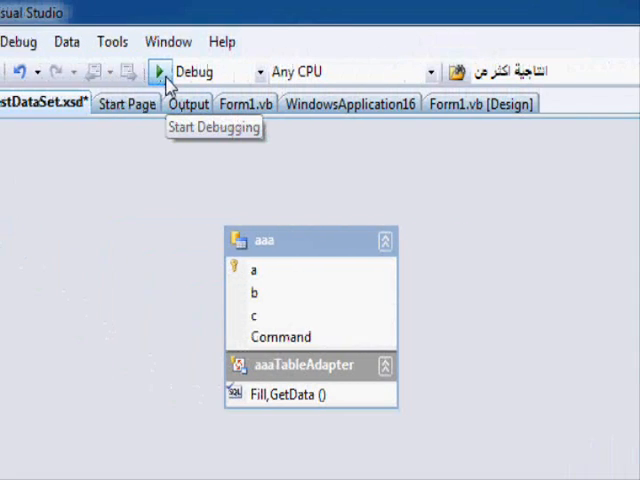
- Bind the grid's commands button column to the Command data field via Edit Columns
left_click(160, 71)
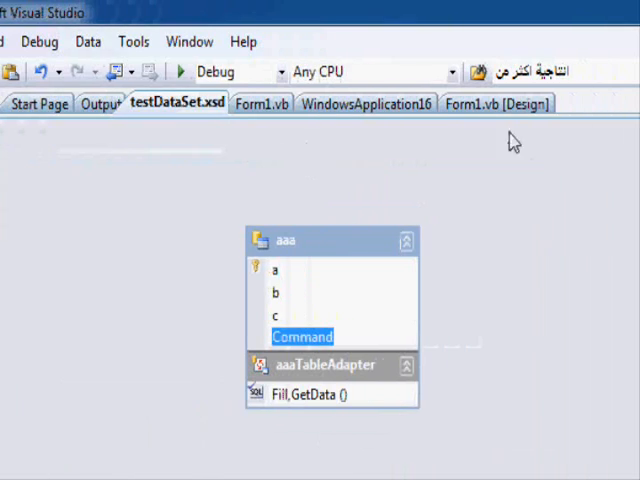
left_click(497, 103)
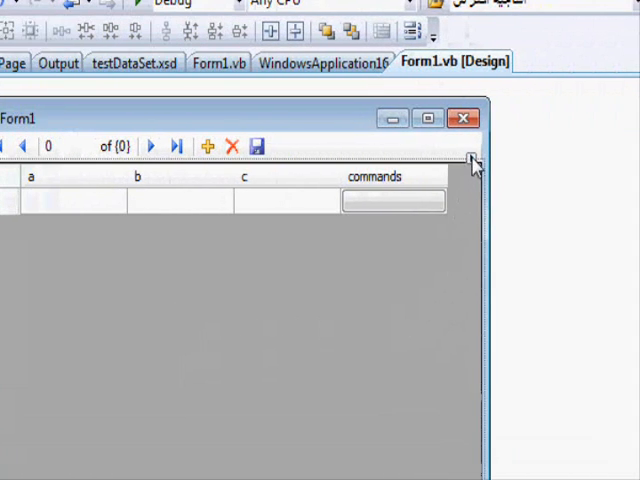
left_click(473, 160)
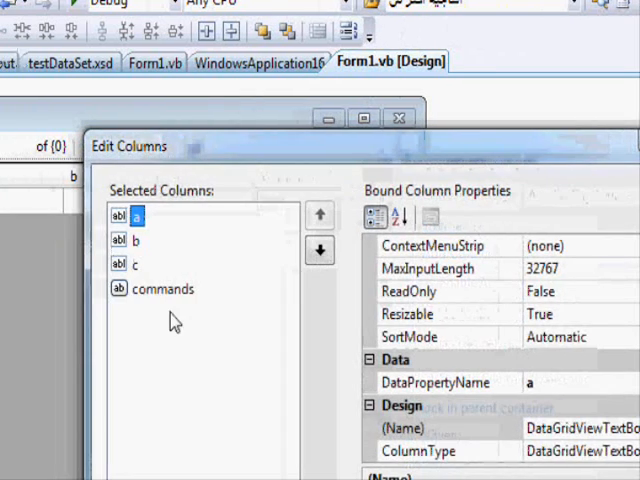
left_click(163, 288)
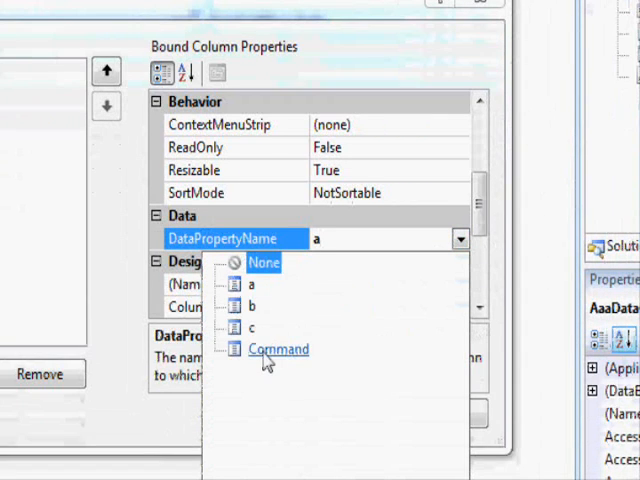
left_click(279, 349)
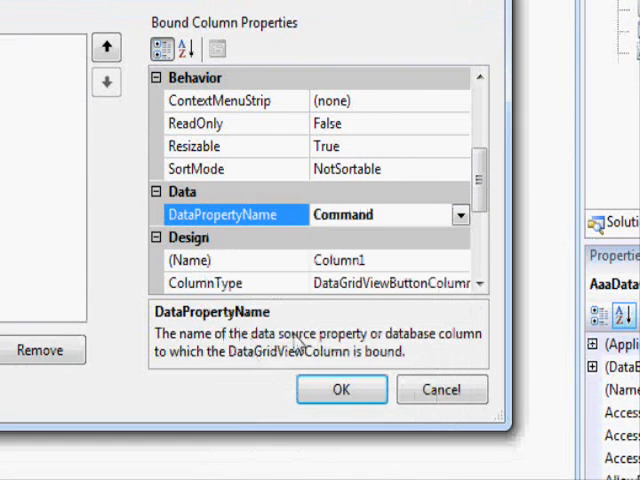
left_click(341, 389)
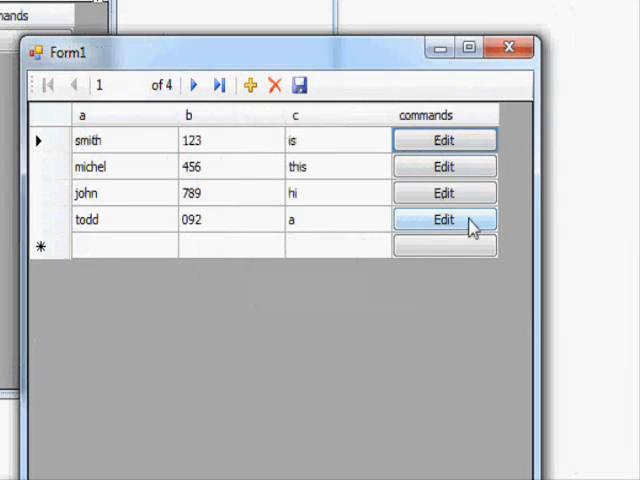
- Run the form and confirm the john row's Edit button pops up 'john'
left_click(443, 192)
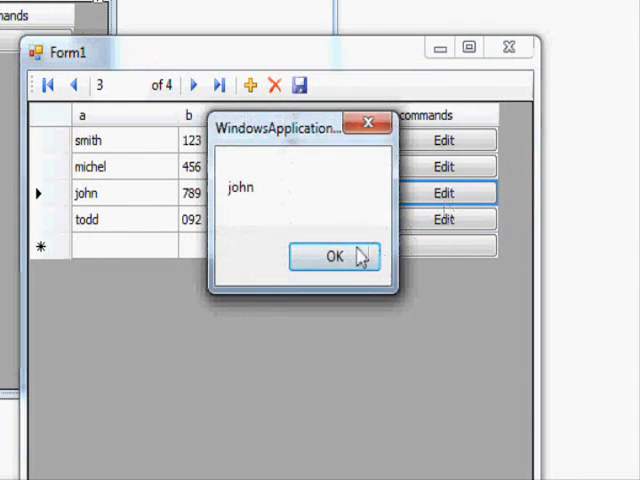
left_click(335, 256)
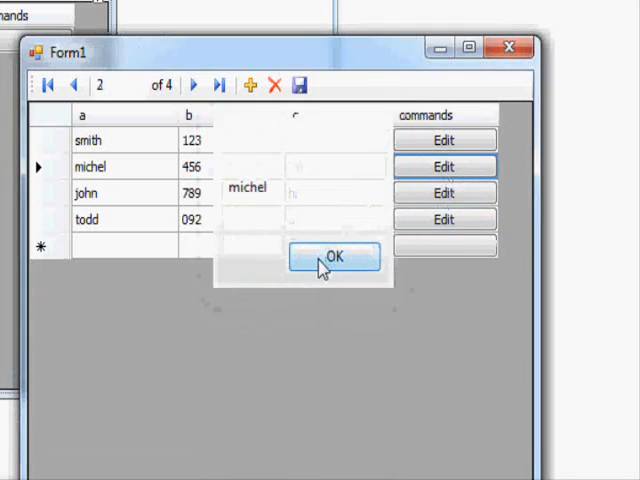